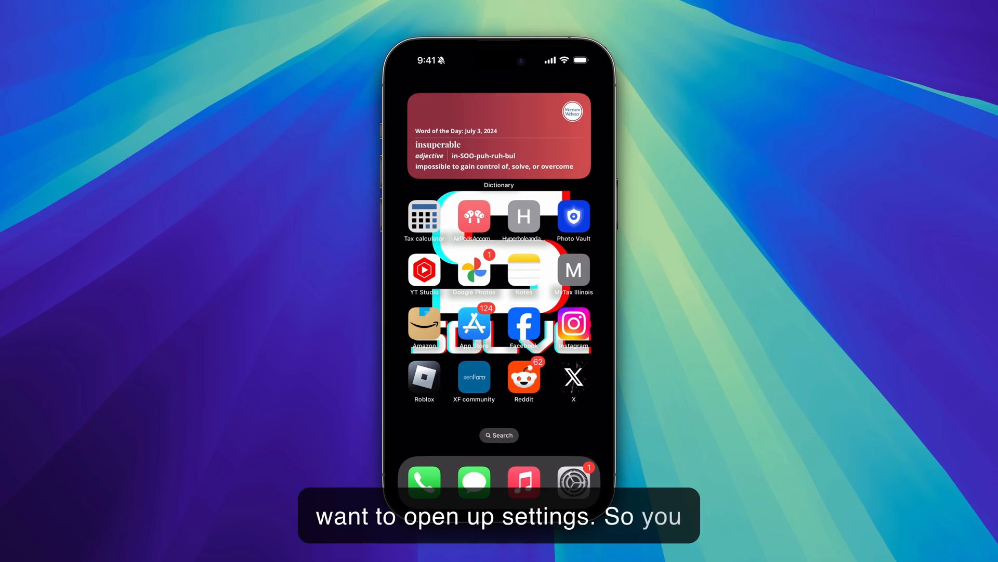
Step: Go from the home screen into Settings to the Screen Time page
{"action": "left_click", "coordinate": [572, 480]}
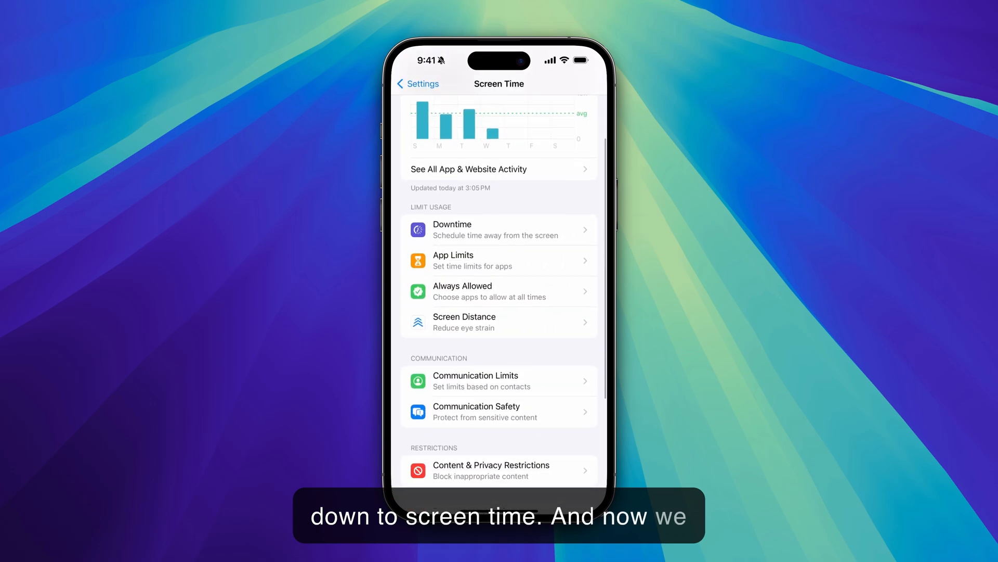
Step: Scroll down Screen Time and bring up the Change Screen Time Passcode options
{"action": "scroll", "scroll_direction": "down", "scroll_amount": 3}
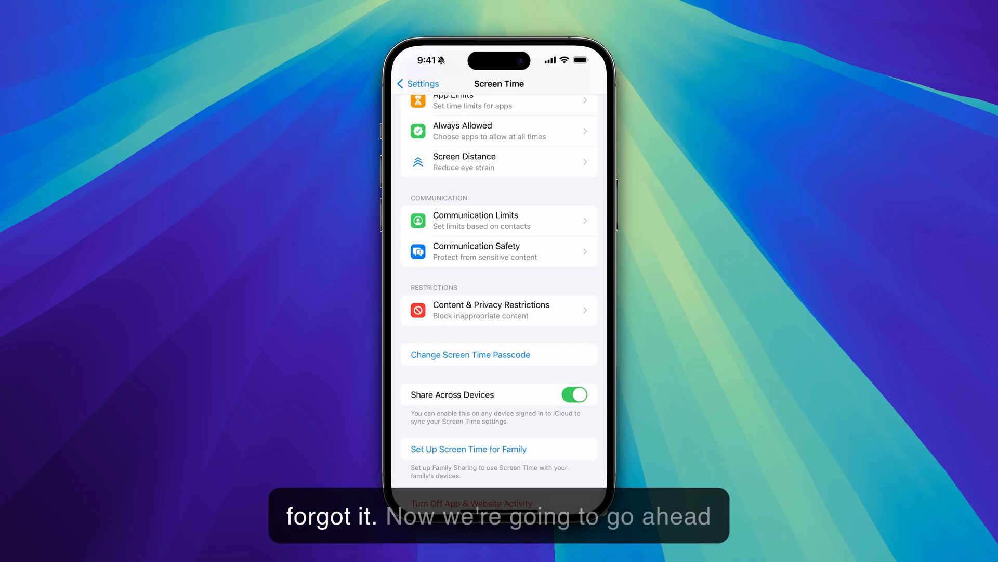
{"action": "left_click", "coordinate": [469, 354]}
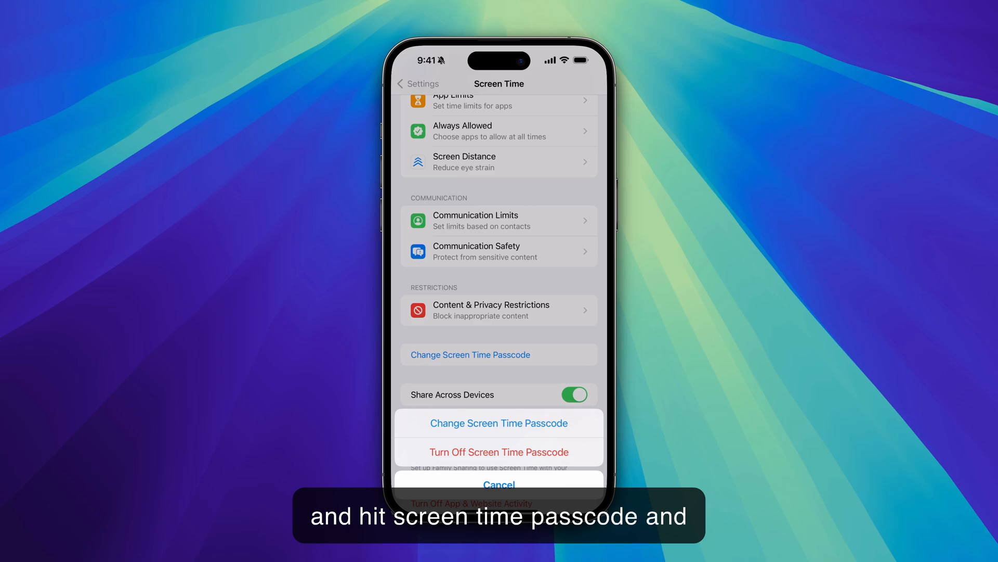
Step: Choose Change Passcode, then Forgot Passcode?, and focus the Apple ID email field
{"action": "left_click", "coordinate": [499, 423]}
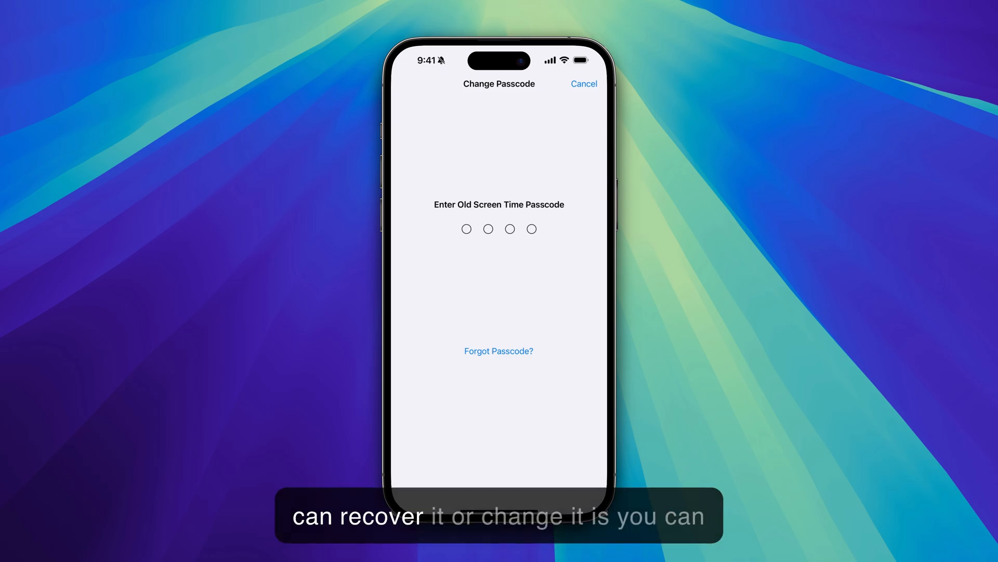
{"action": "left_click", "coordinate": [499, 351]}
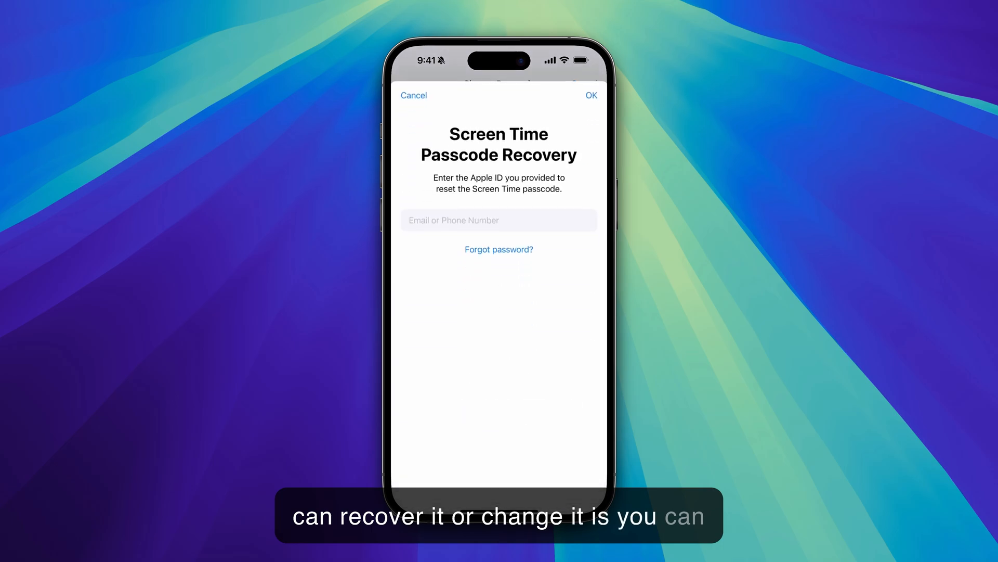
{"action": "left_click", "coordinate": [498, 220]}
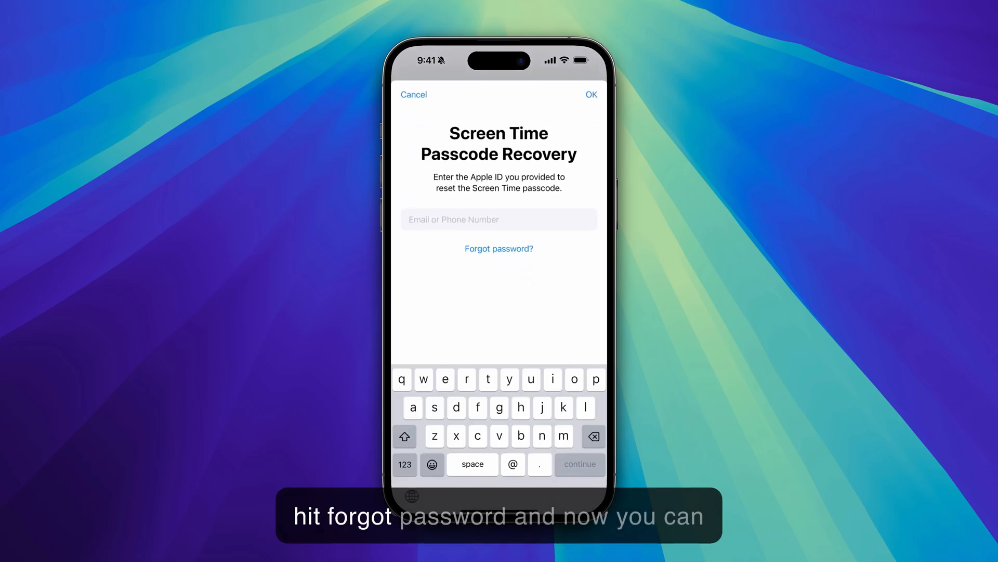